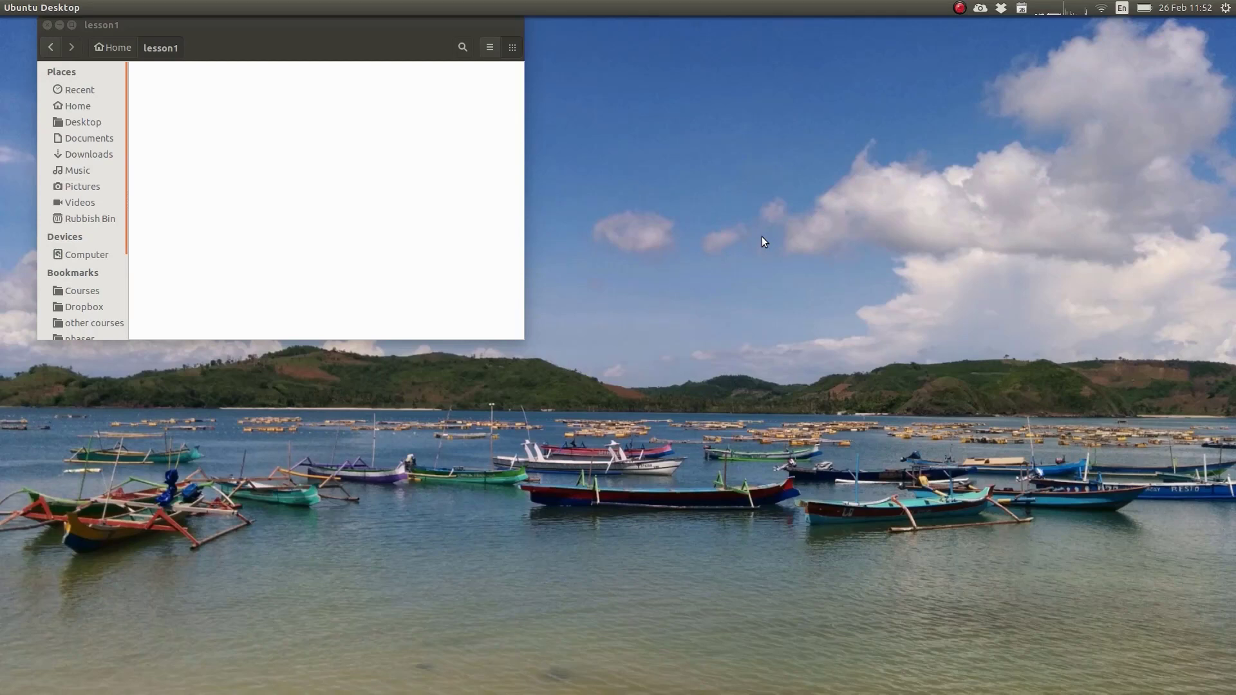
{"action": "mouse_move", "coordinate": [688, 424]}
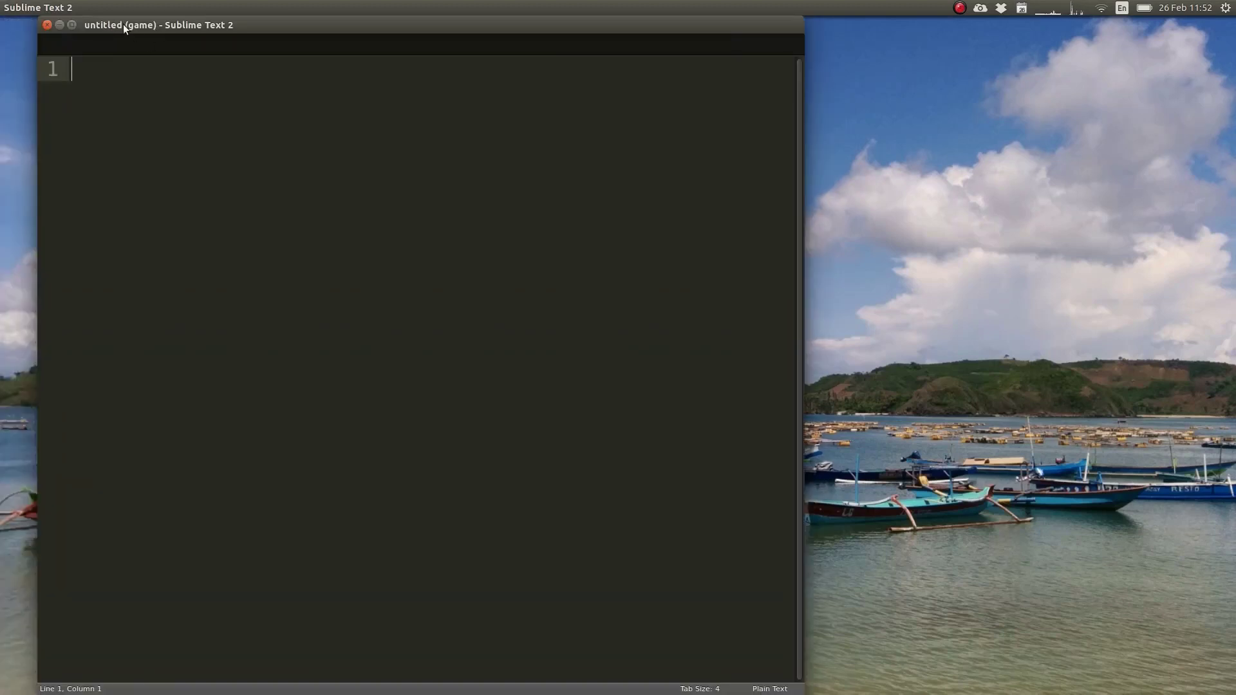
Save the untitled file as index.html in the lesson1 folder
{"action": "key", "text": "ctrl+s"}
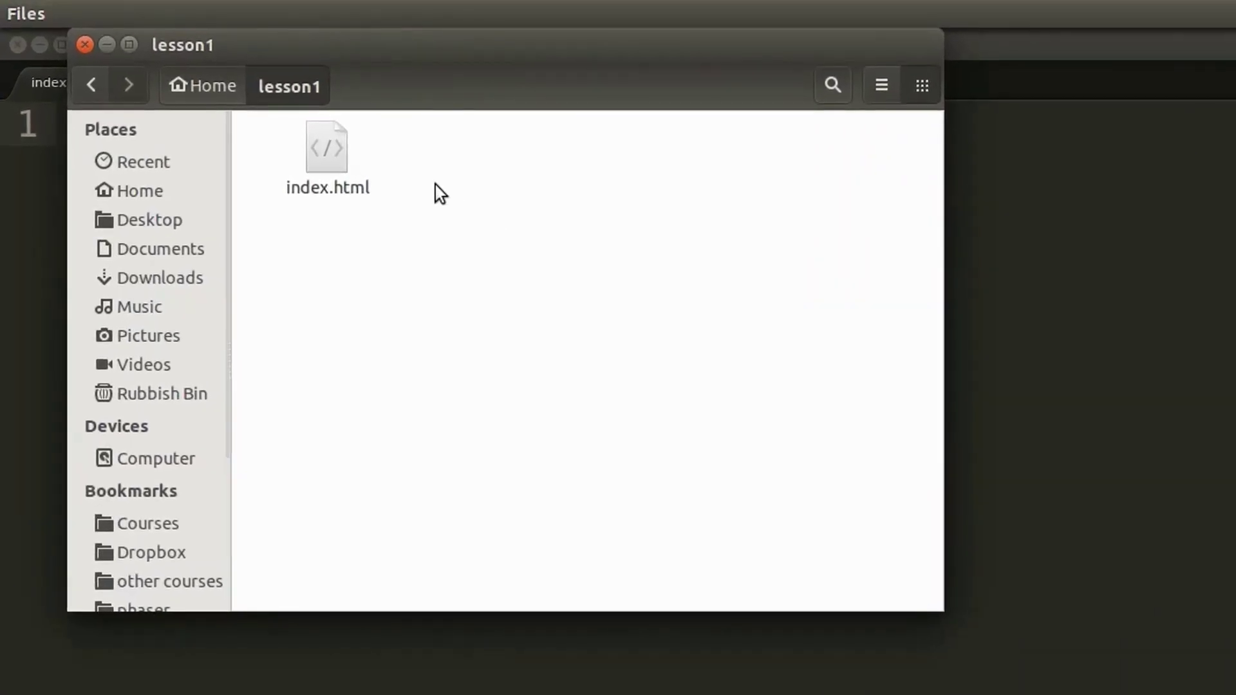
{"action": "mouse_move", "coordinate": [329, 157]}
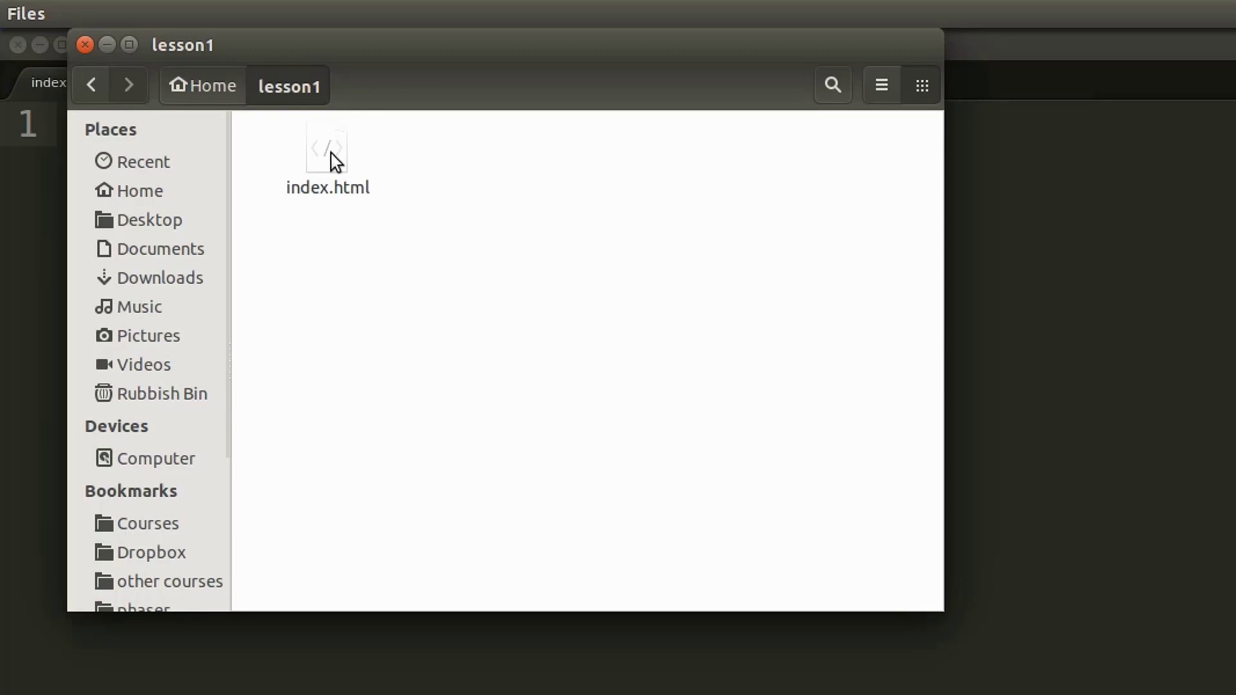
Open index.html from lesson1 via its context menu's Open With choice
{"action": "right_click", "coordinate": [326, 148]}
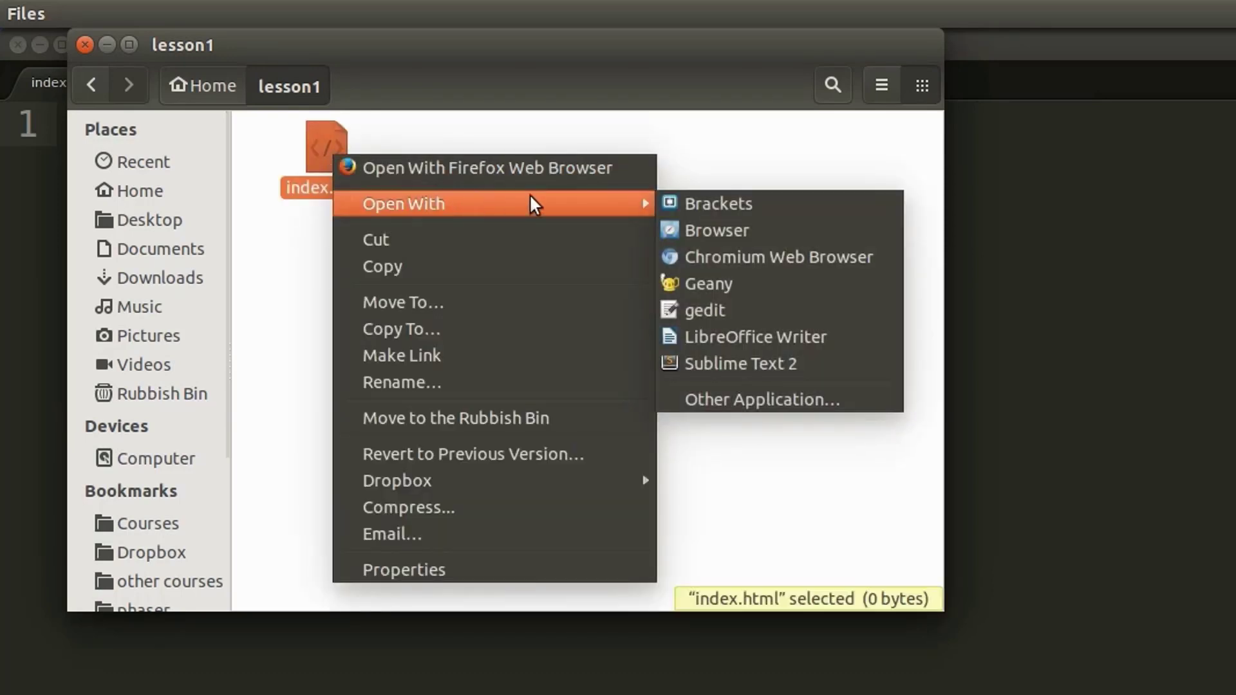
{"action": "left_click", "coordinate": [780, 258]}
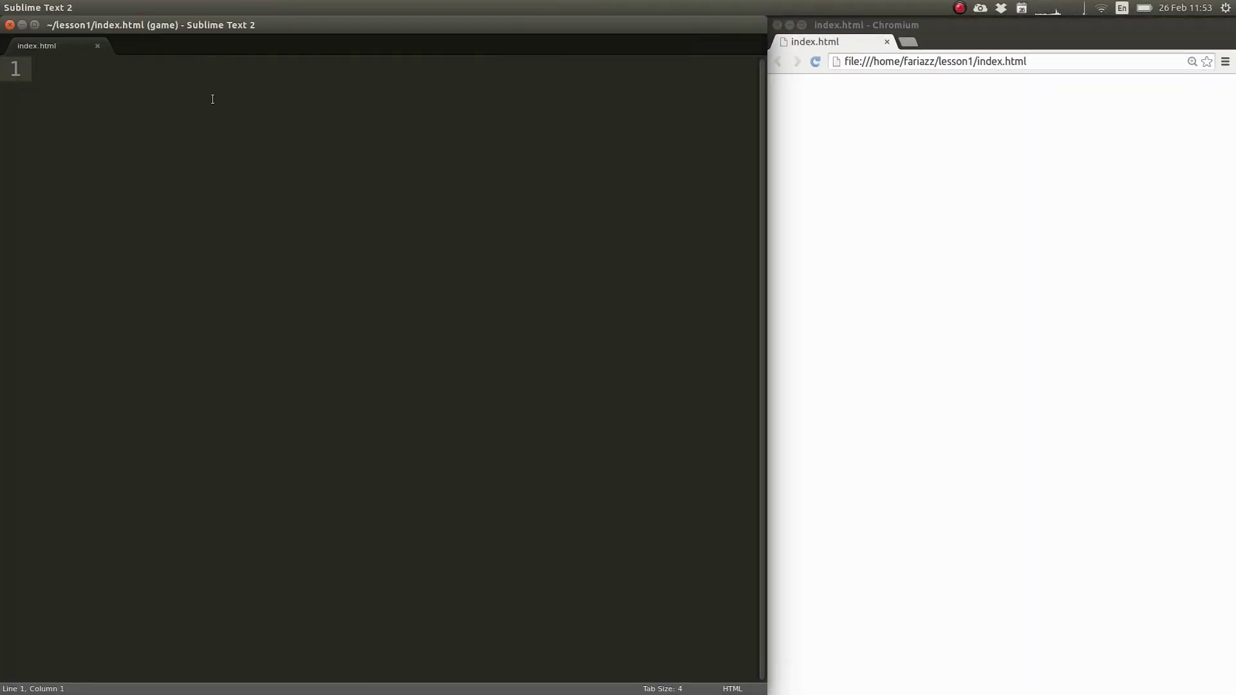
Write the html skeleton with an empty head and a body element
{"action": "type", "text": "<html></html>"}
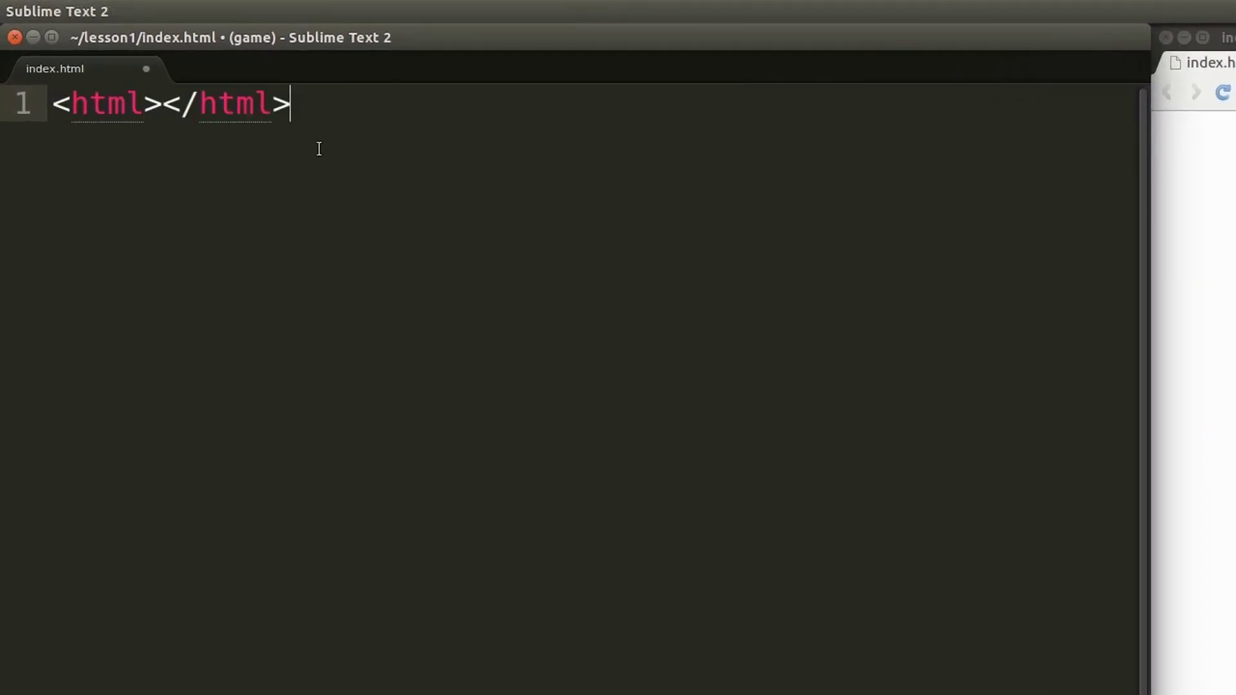
{"action": "type", "text": "<head></head>"}
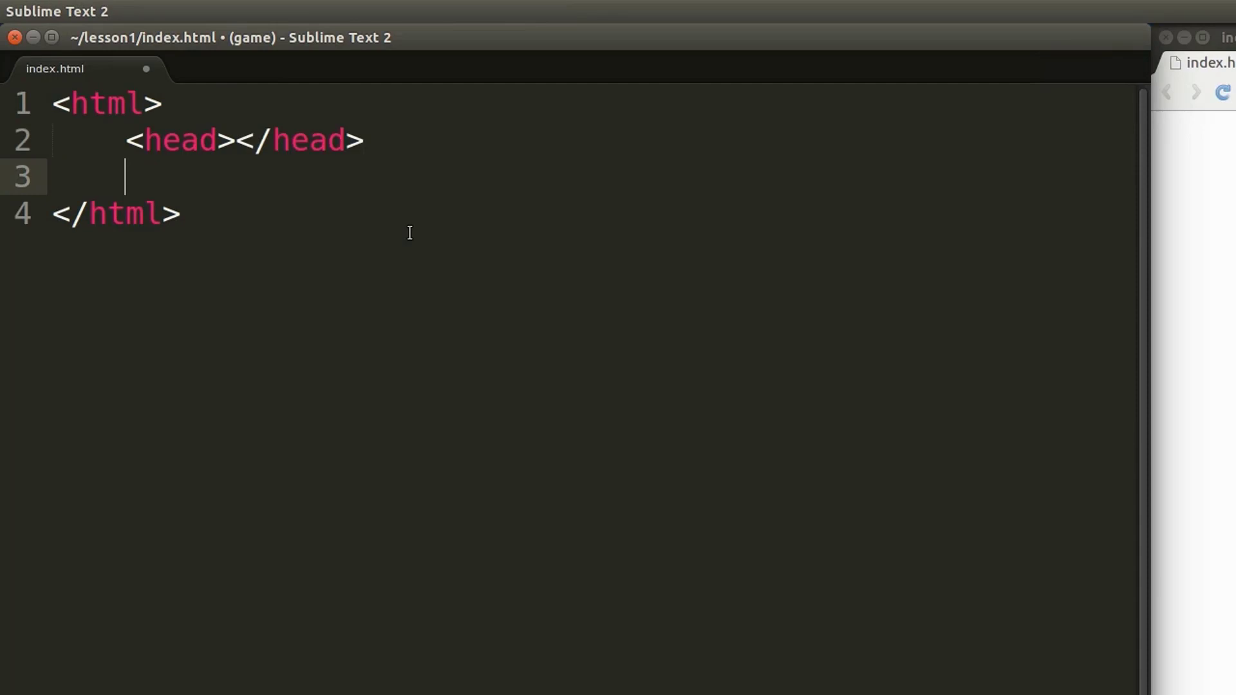
{"action": "type", "text": "<"}
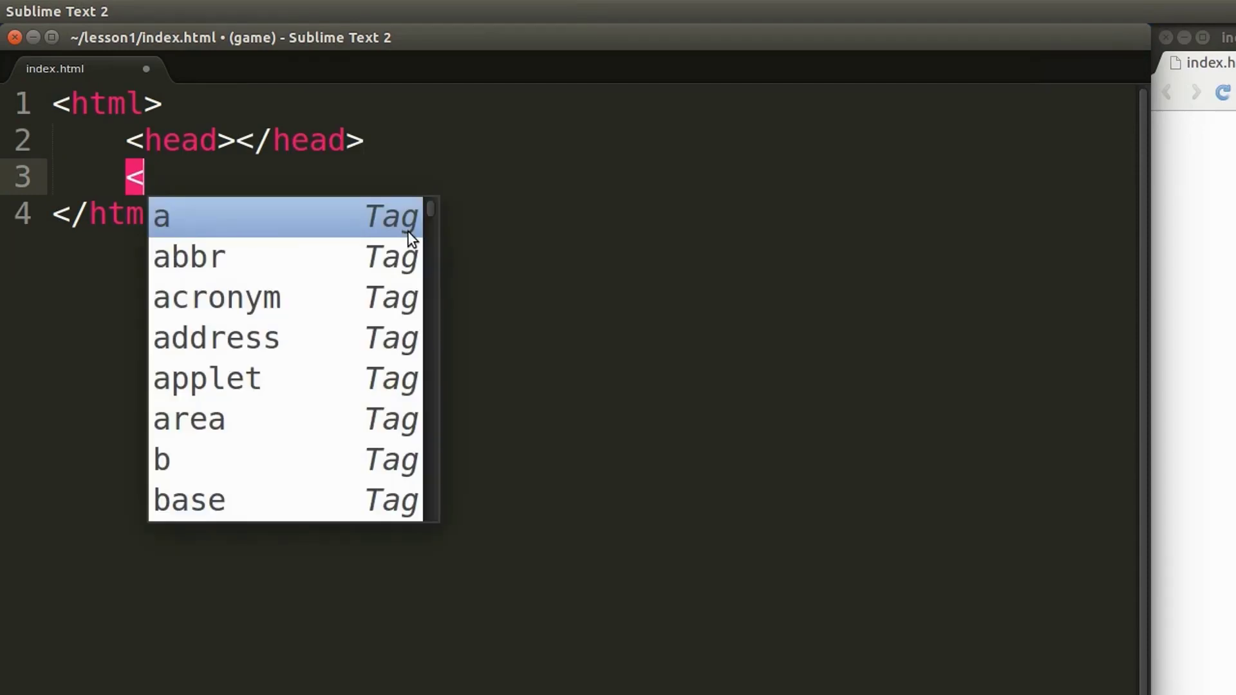
{"action": "type", "text": "body>"}
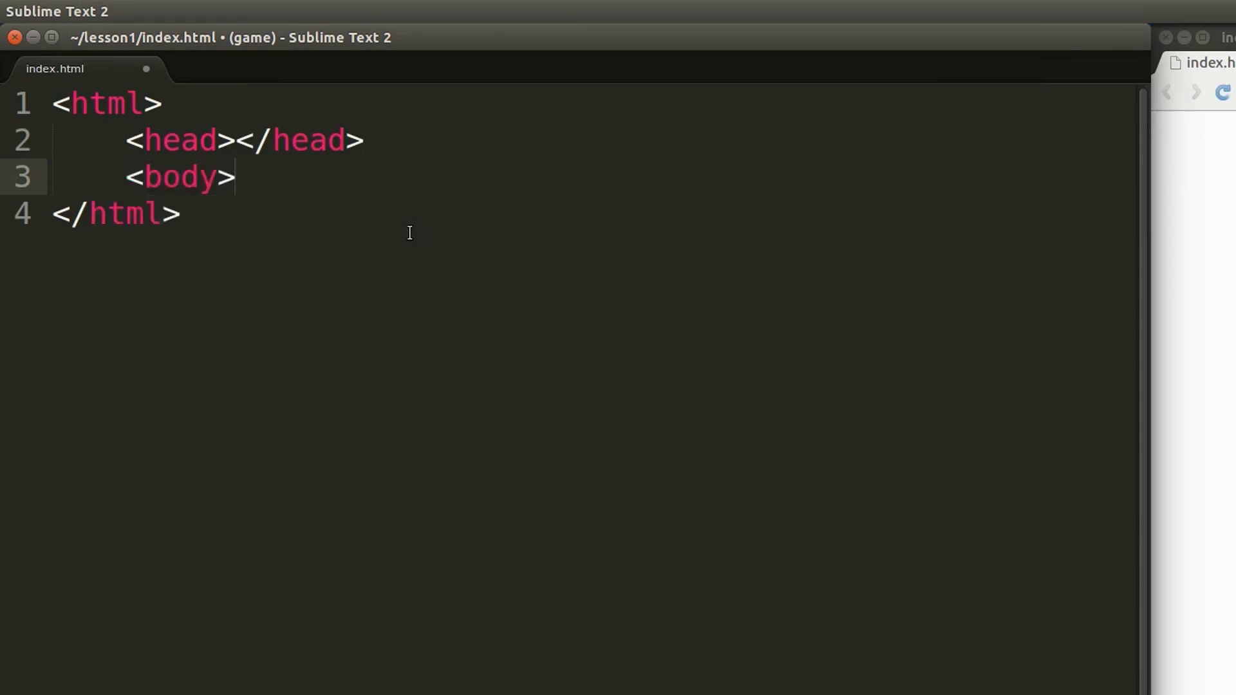
{"action": "type", "text": "</body>"}
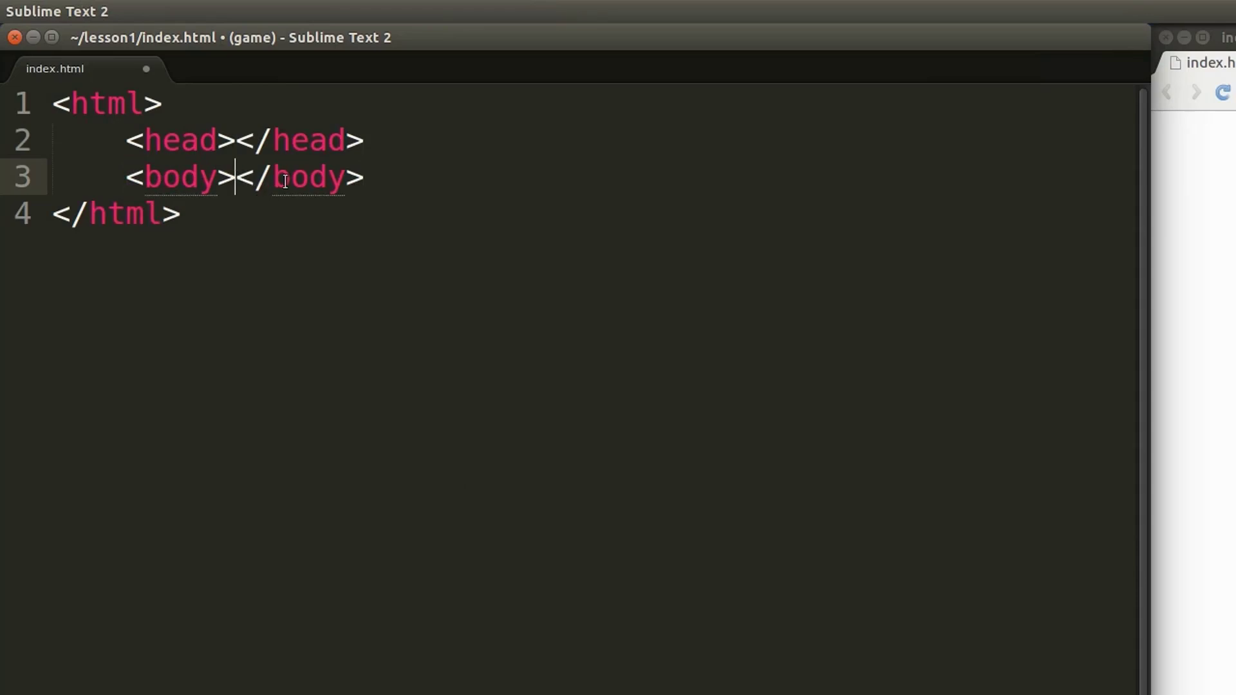
{"action": "key", "text": "Return"}
{"action": "type", "text": "alert(\""}
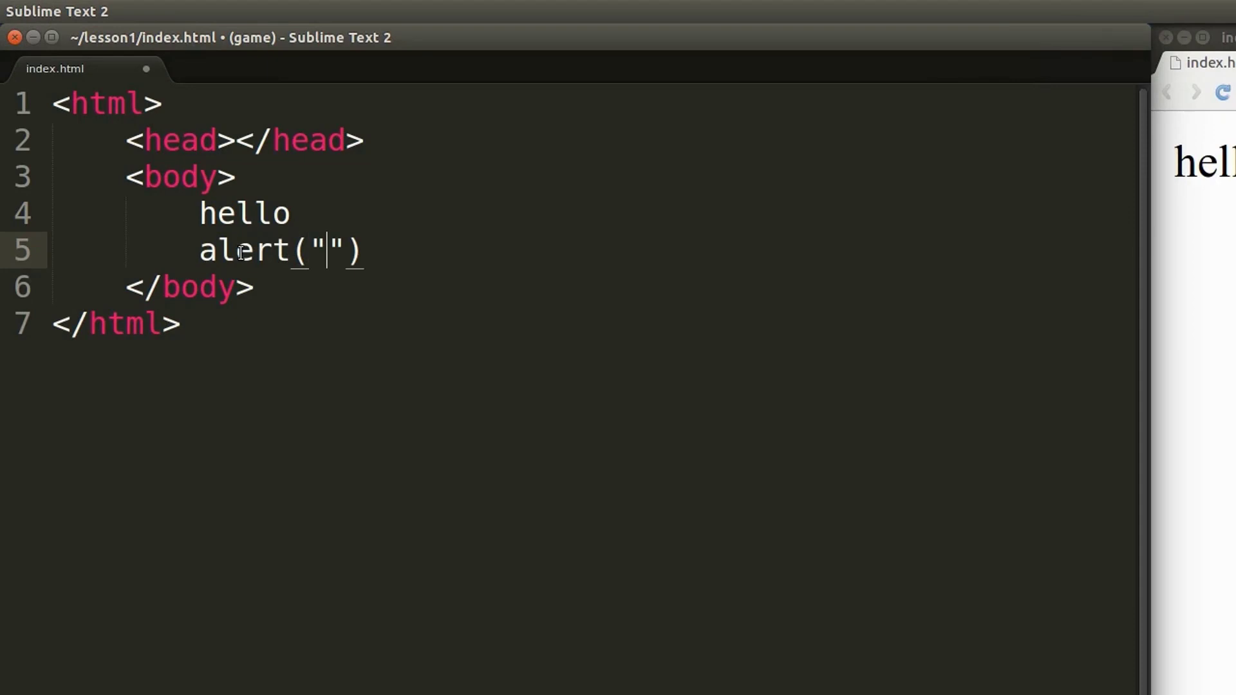
Add hello and an alert("Hello World"); line inside the body and save
{"action": "type", "text": "Hello World"}
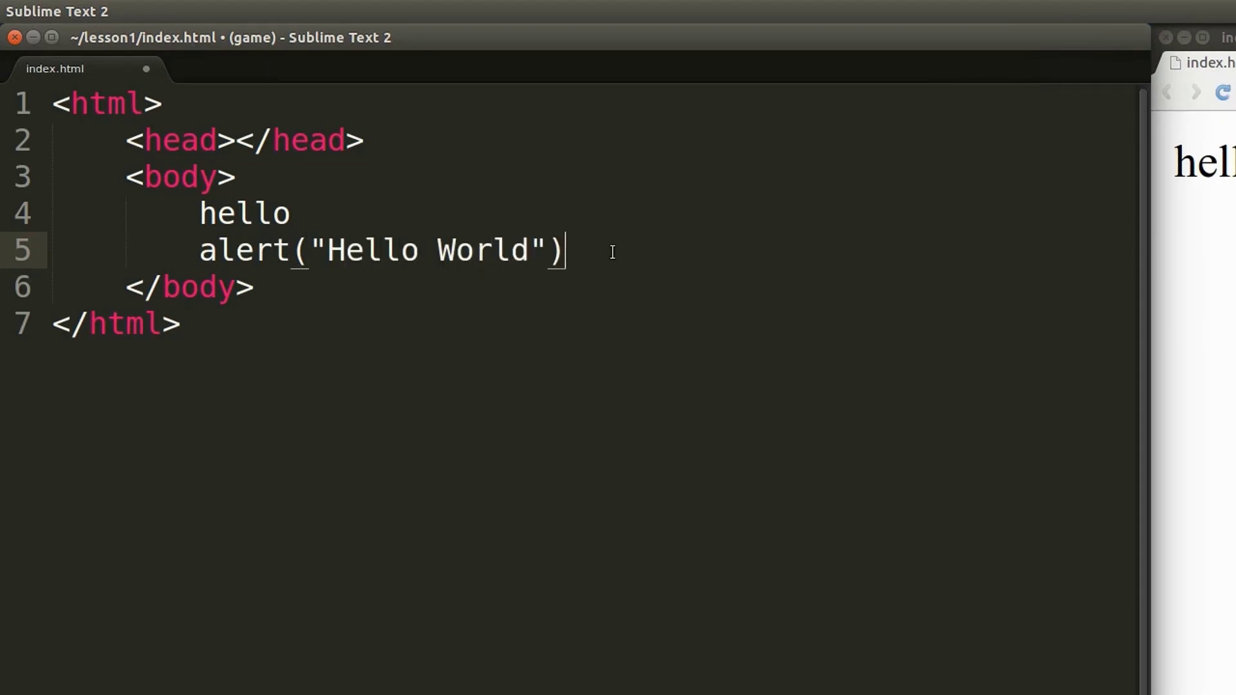
{"action": "type", "text": ";"}
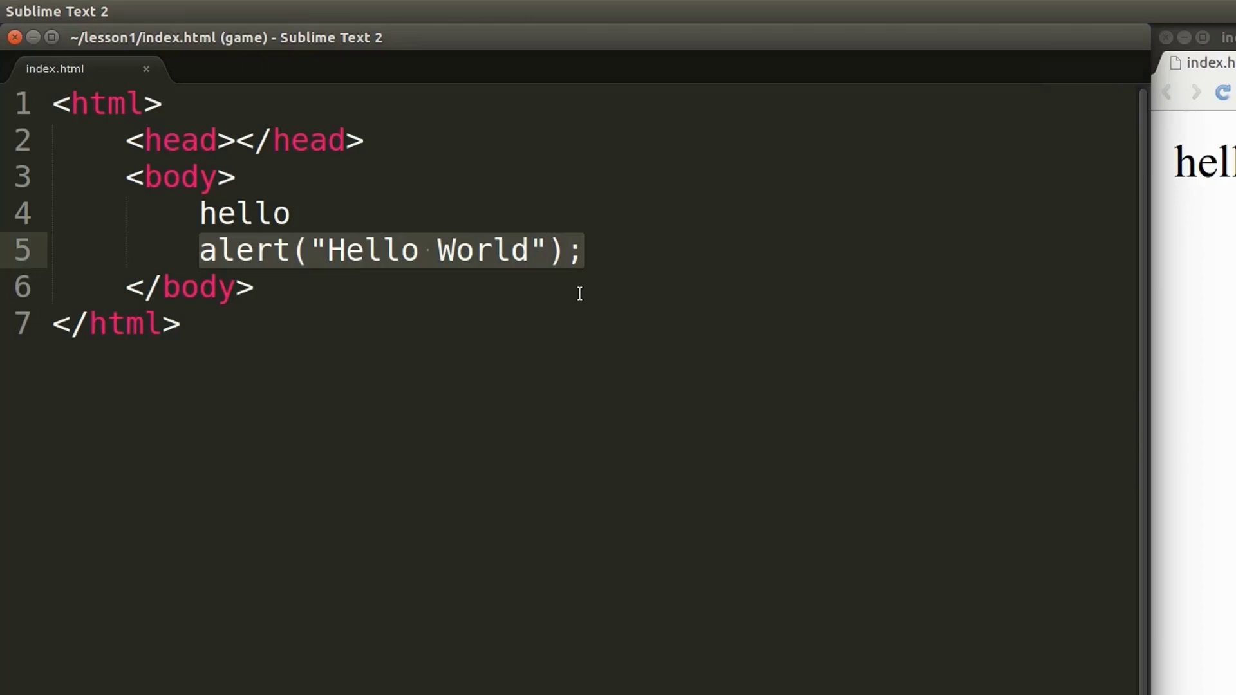
Wrap the alert("Hello World"); line in <script> and </script> tags after hello, then save
{"action": "left_click", "coordinate": [291, 214]}
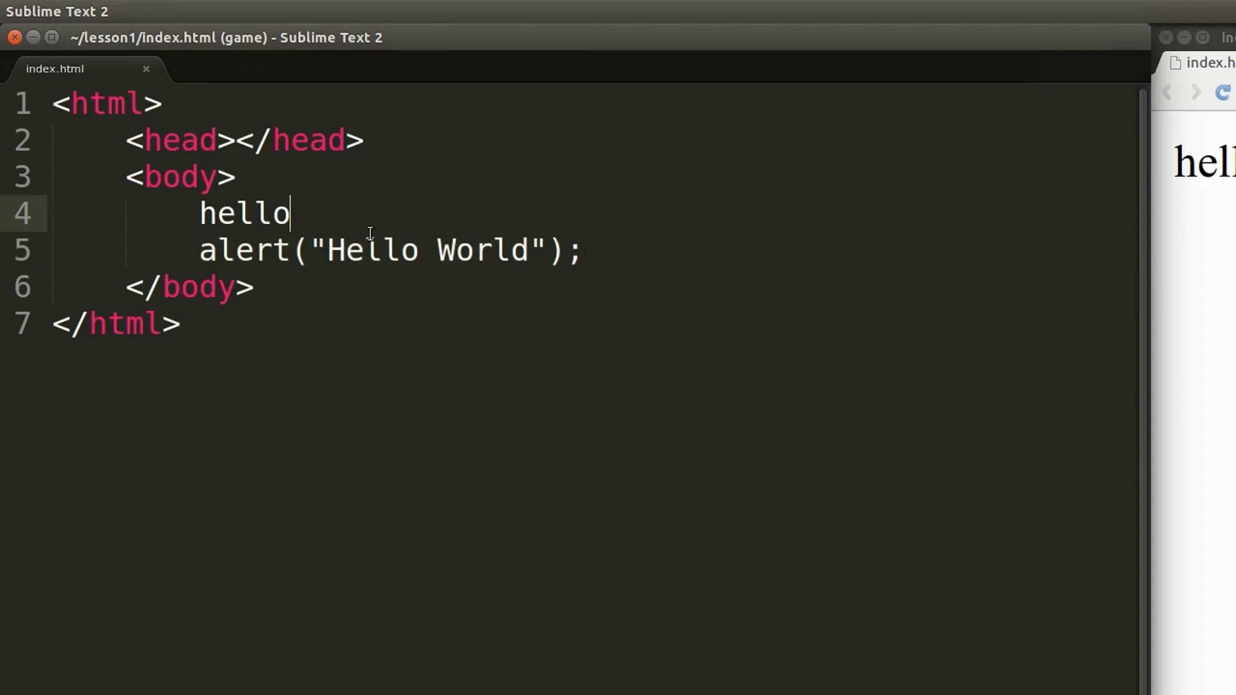
{"action": "type", "text": "<script>"}
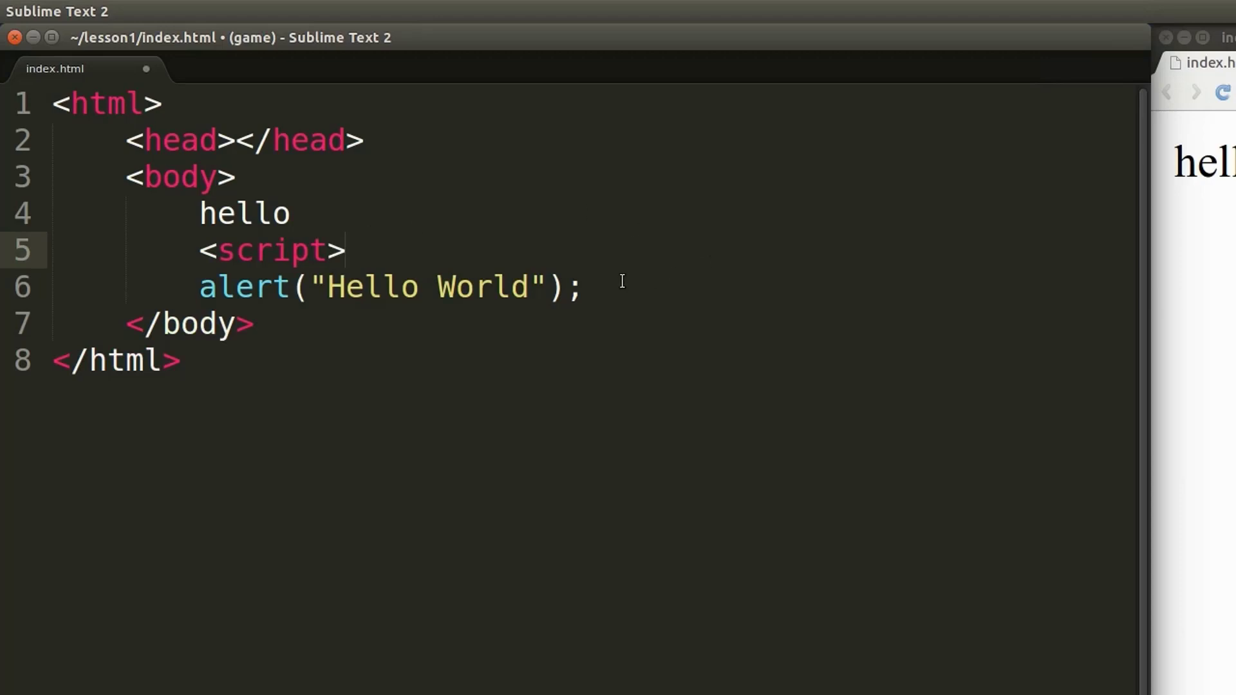
{"action": "type", "text": "</script>"}
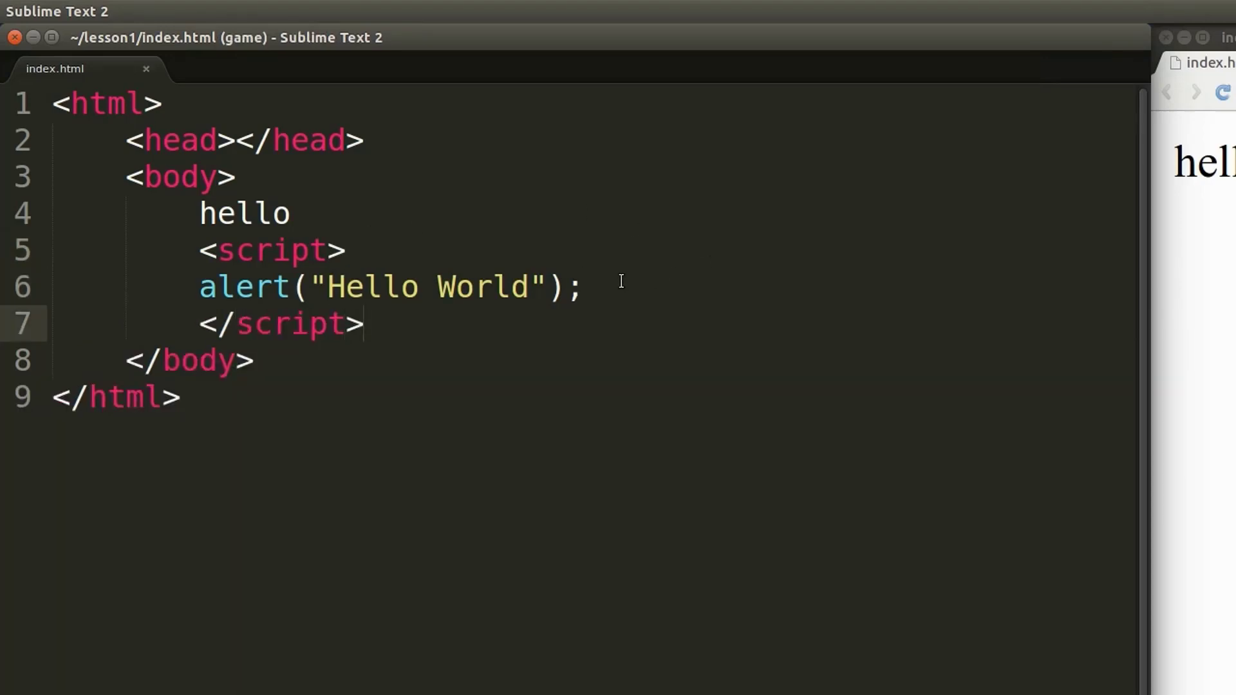
{"action": "left_click", "coordinate": [211, 286]}
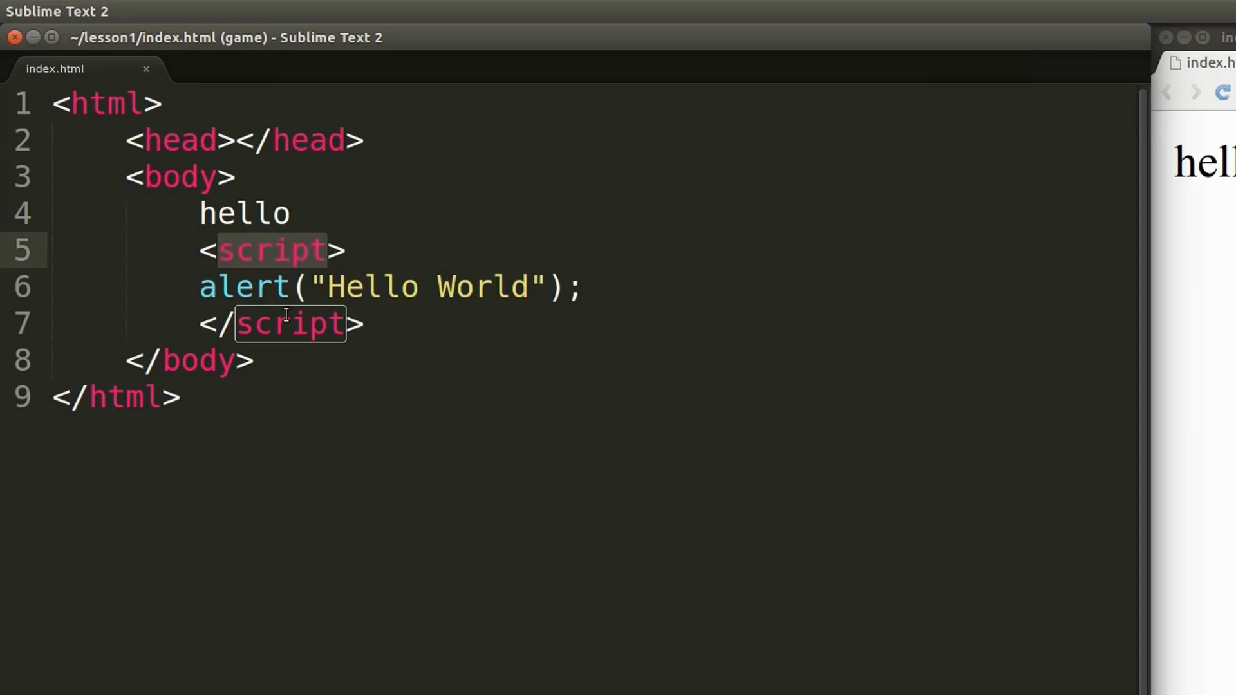
Reload index.html in Chromium to see the Hello World alert, then dismiss it with OK
{"action": "left_click", "coordinate": [604, 93]}
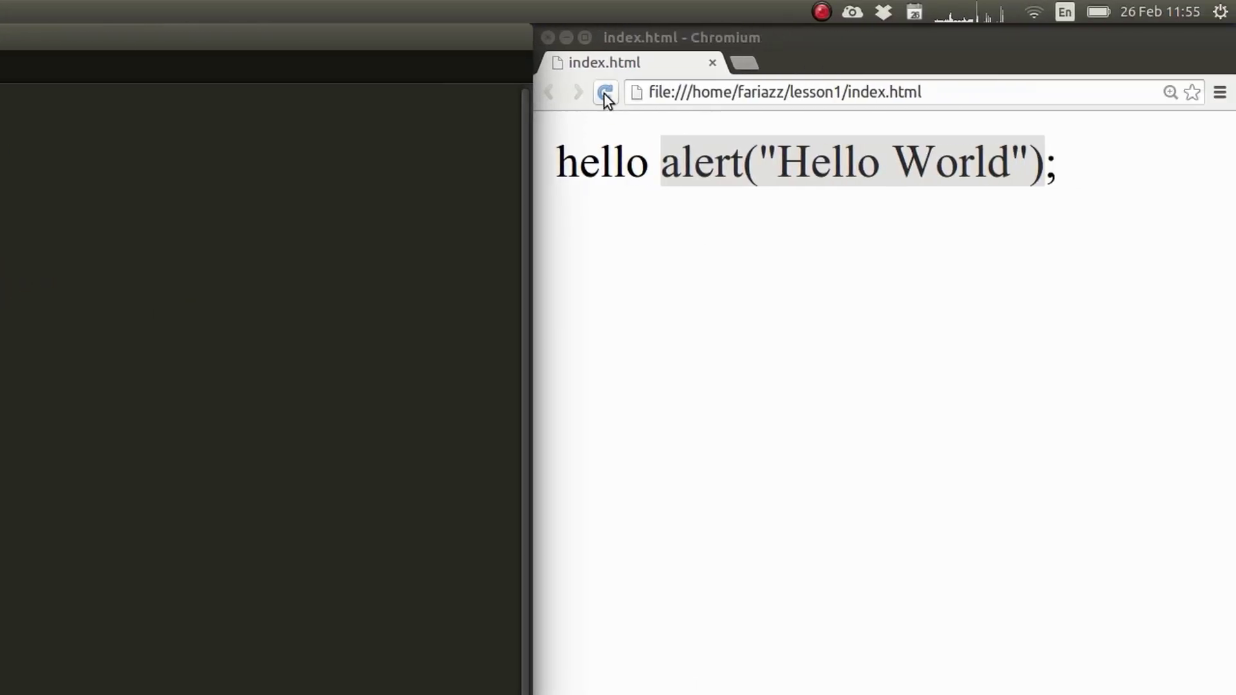
{"action": "left_click", "coordinate": [605, 93]}
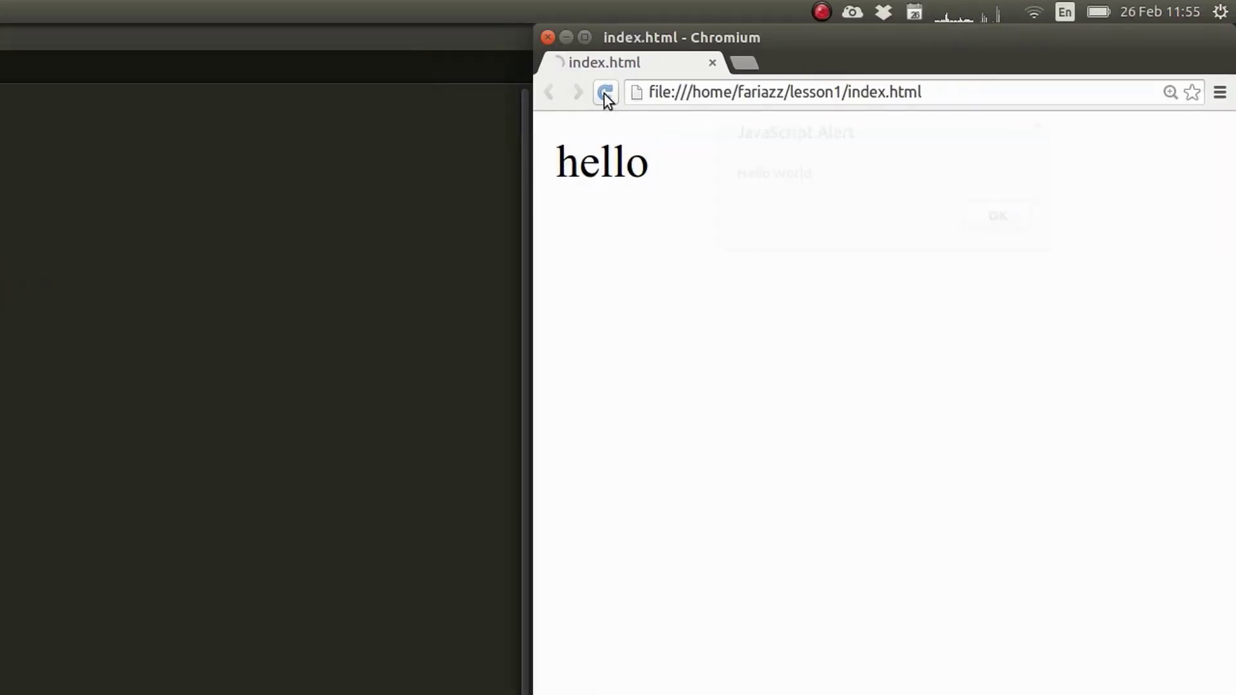
{"action": "left_click", "coordinate": [605, 93]}
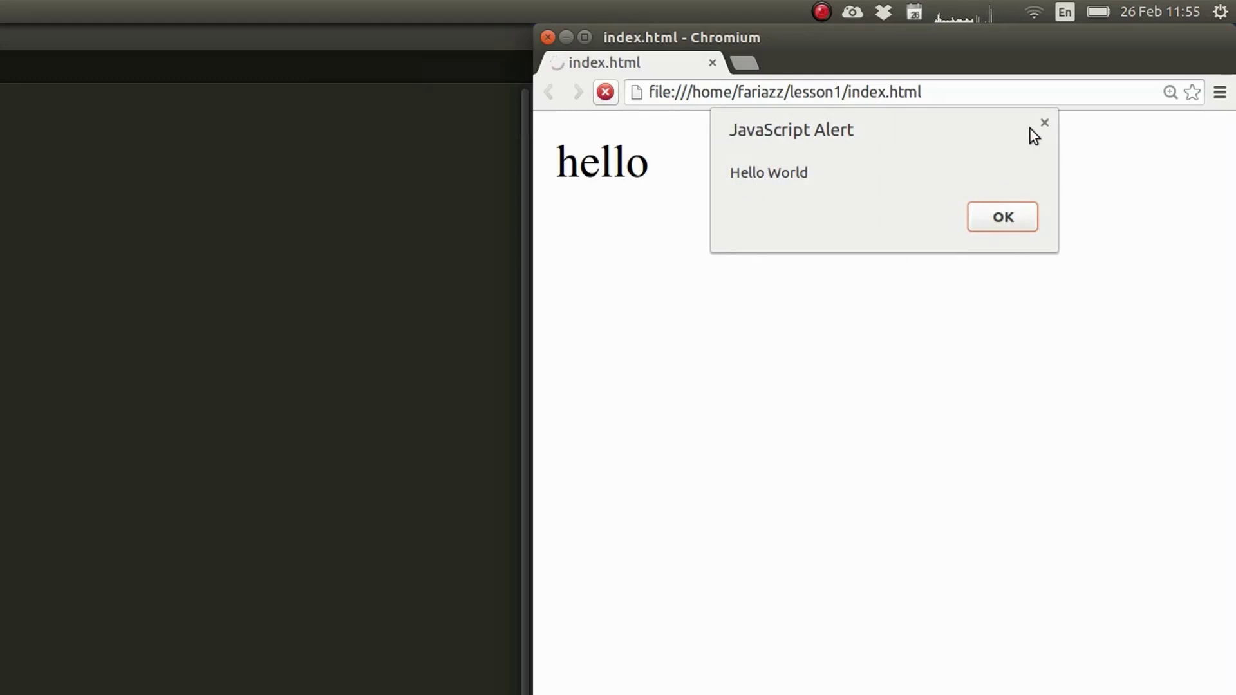
{"action": "left_click", "coordinate": [1002, 218]}
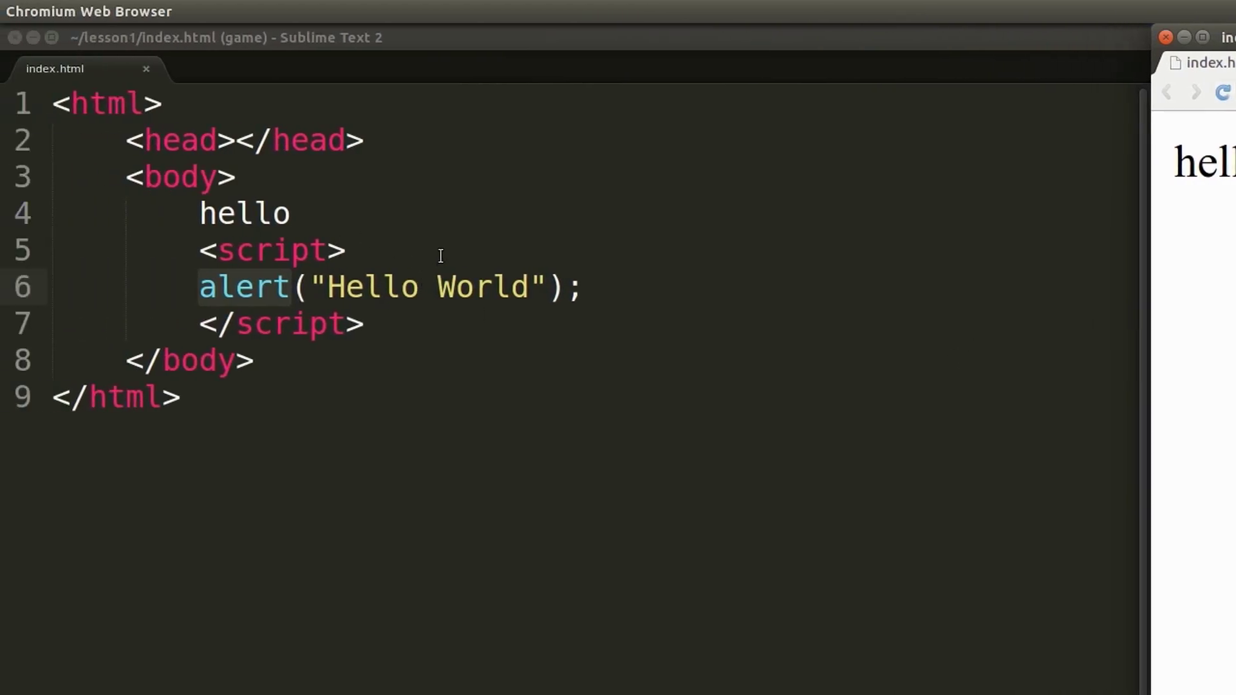
Cut the alert statement out of index.html and start a new empty file
{"action": "left_click", "coordinate": [343, 250]}
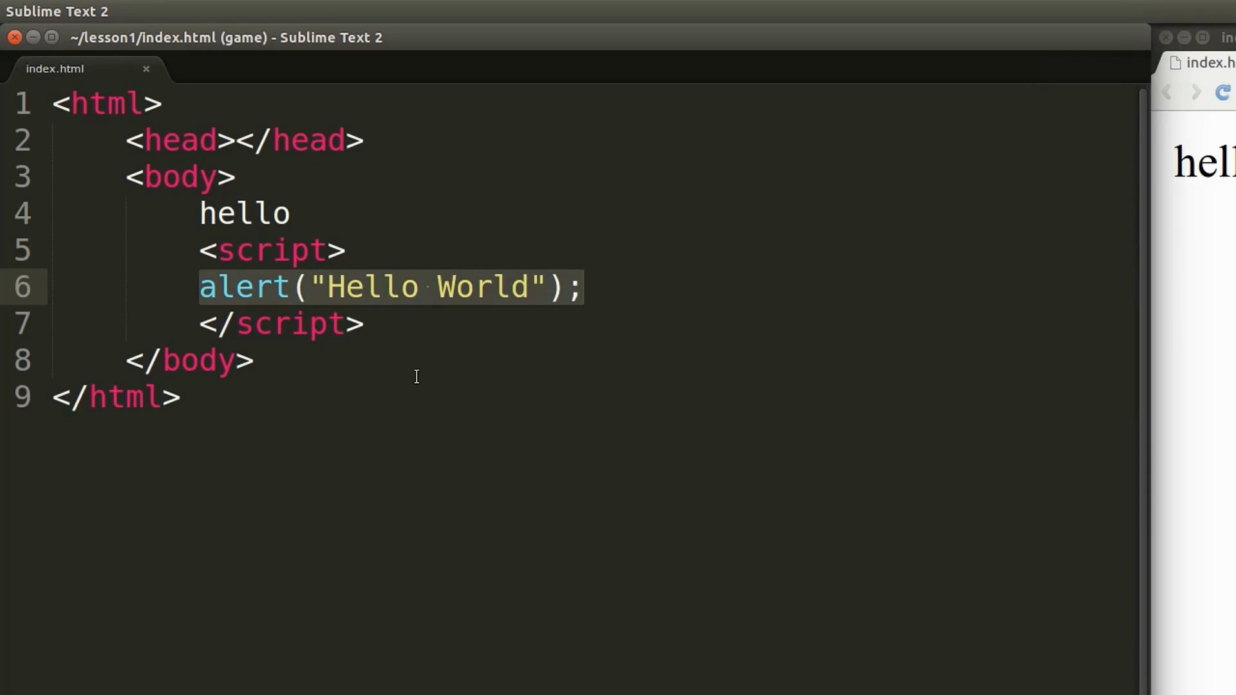
{"action": "left_click", "coordinate": [584, 286]}
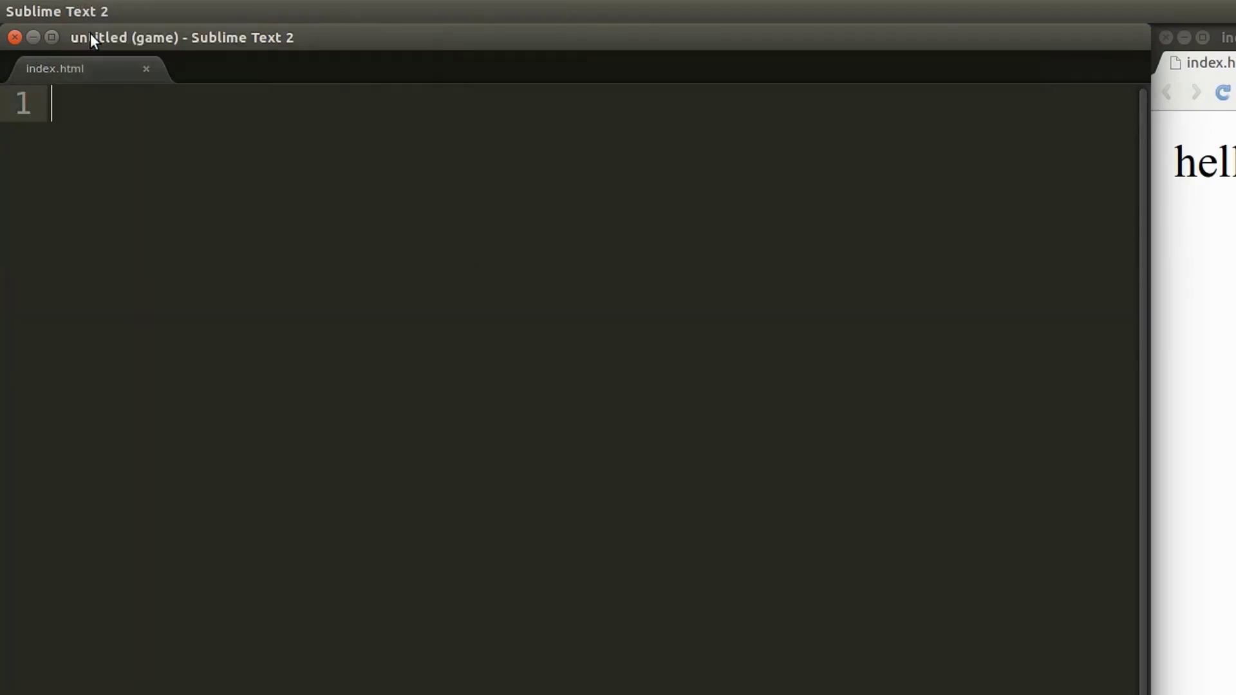
Save the new file as script.js in lesson1 and return to index.html's empty script element
{"action": "key", "text": "ctrl+s"}
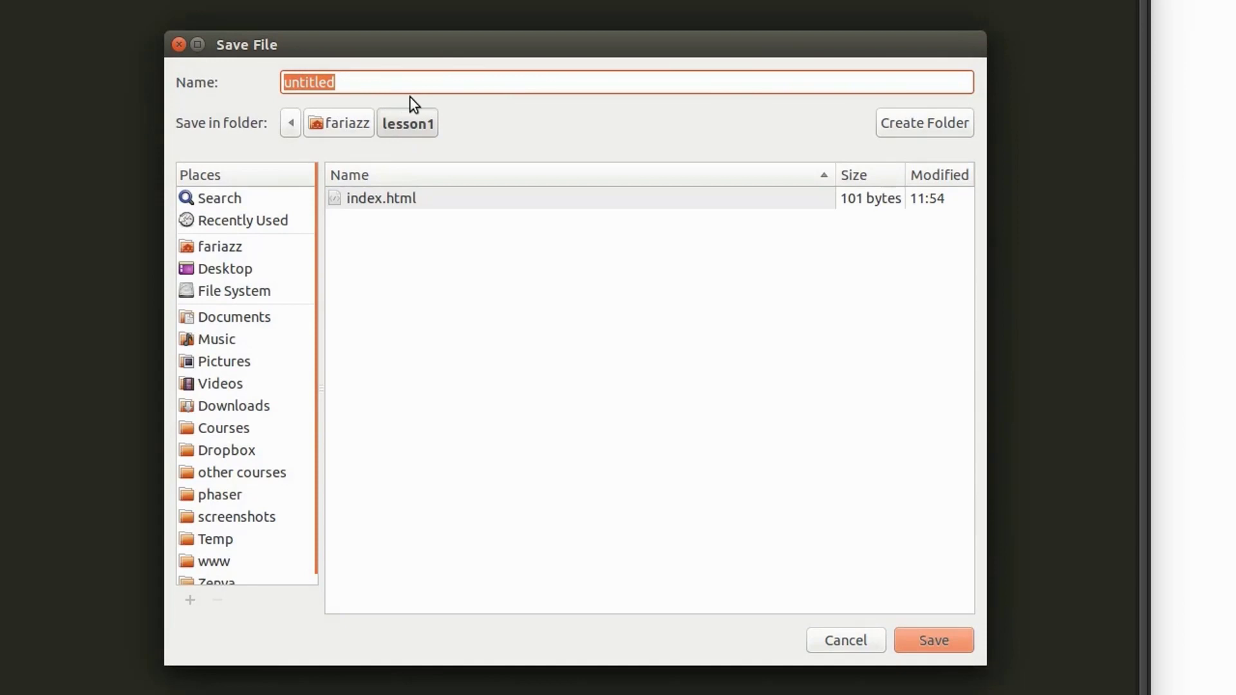
{"action": "type", "text": "script.js"}
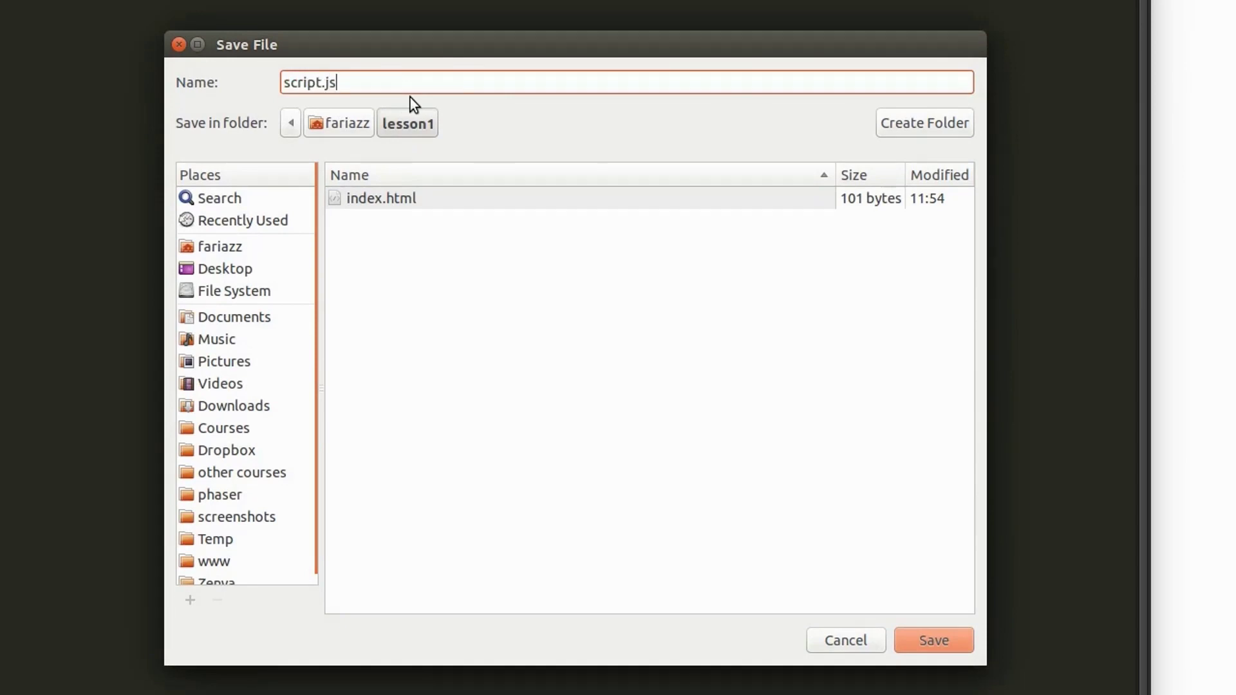
{"action": "left_click", "coordinate": [933, 640]}
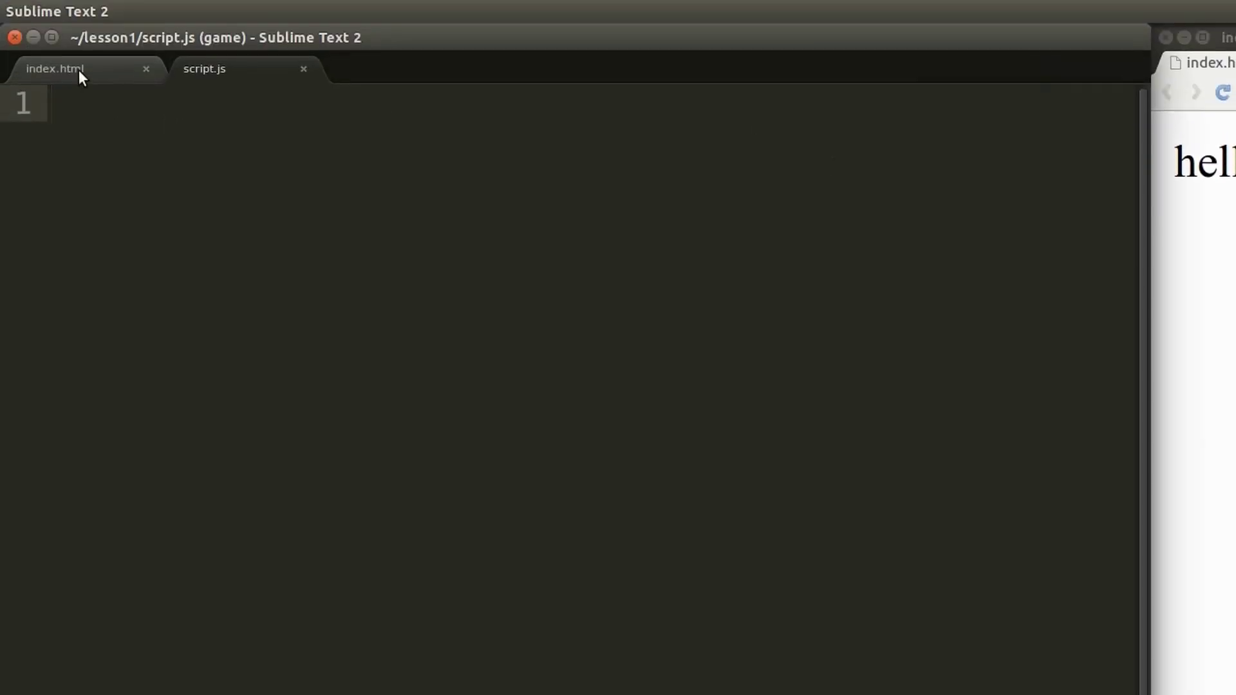
{"action": "left_click", "coordinate": [56, 68]}
{"action": "type", "text": "<script></script>"}
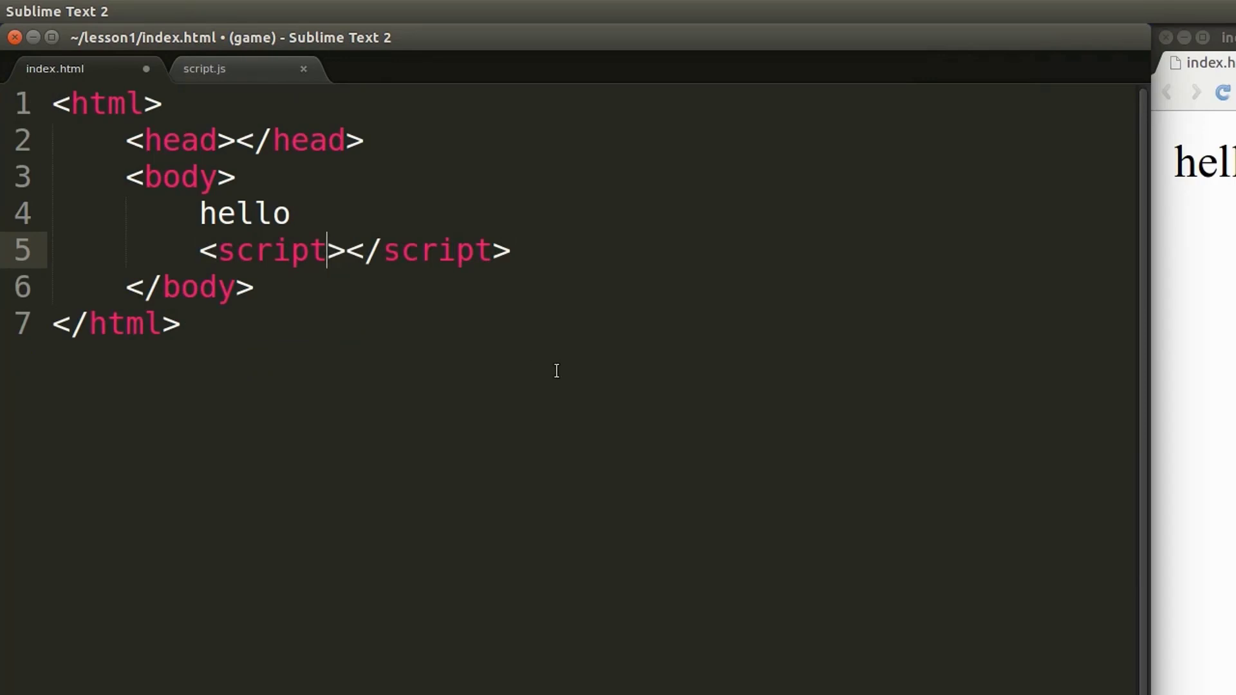
Point the script tag at script.js with src="script.js", save, and reload the page in Chromium
{"action": "type", "text": "src="}
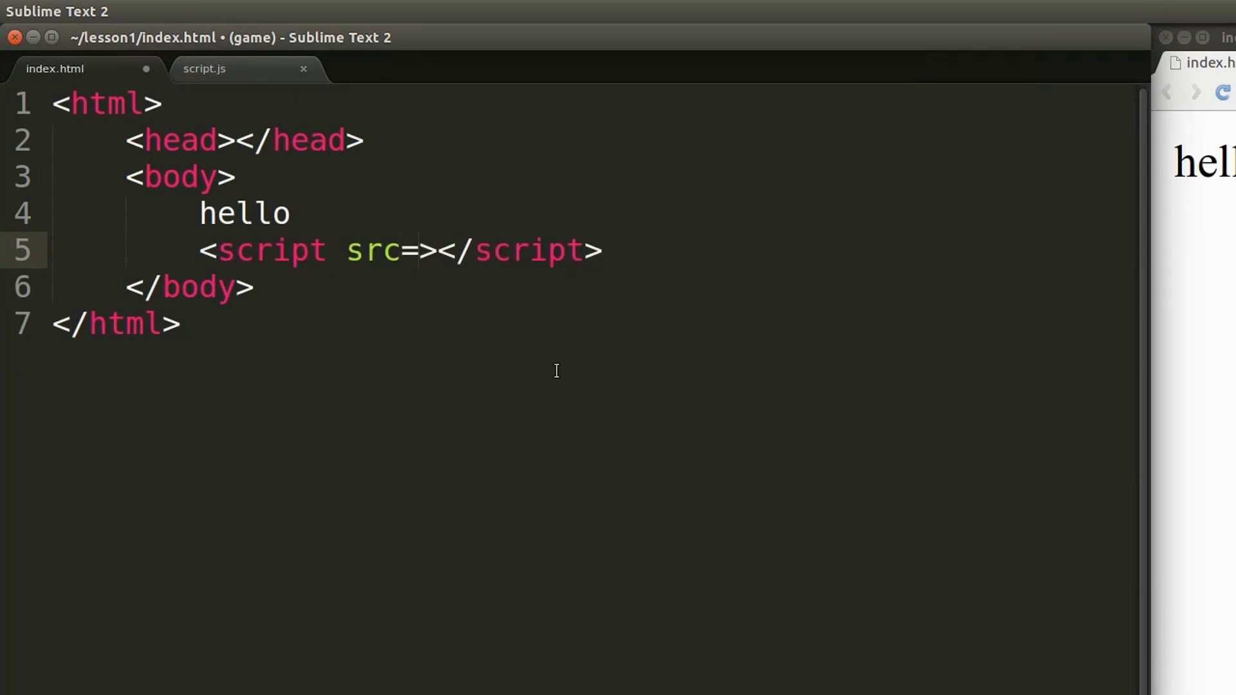
{"action": "type", "text": "\""}
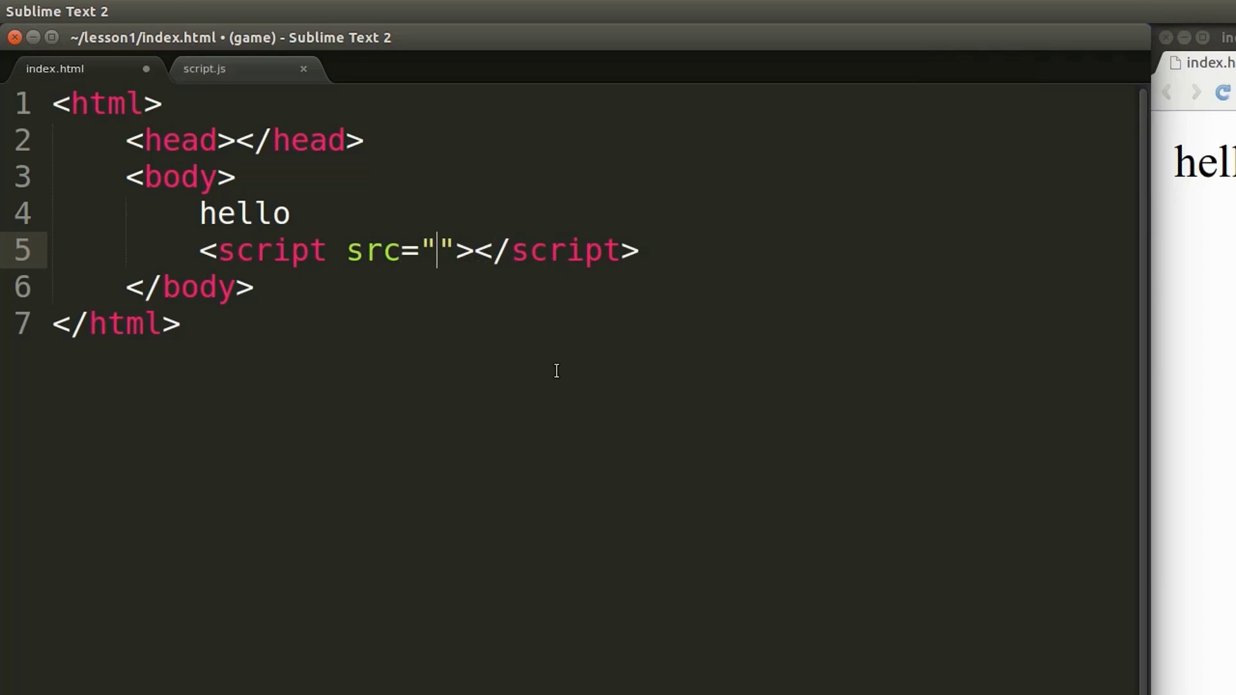
{"action": "type", "text": "script.js"}
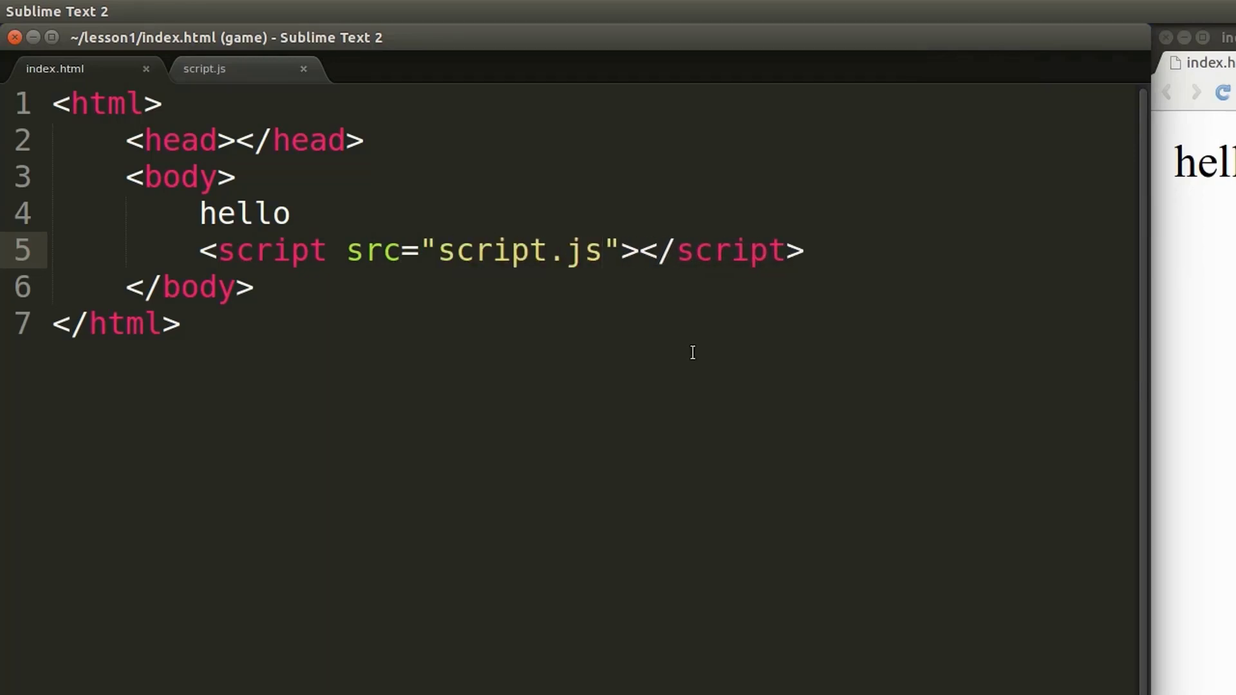
{"action": "left_click", "coordinate": [786, 93]}
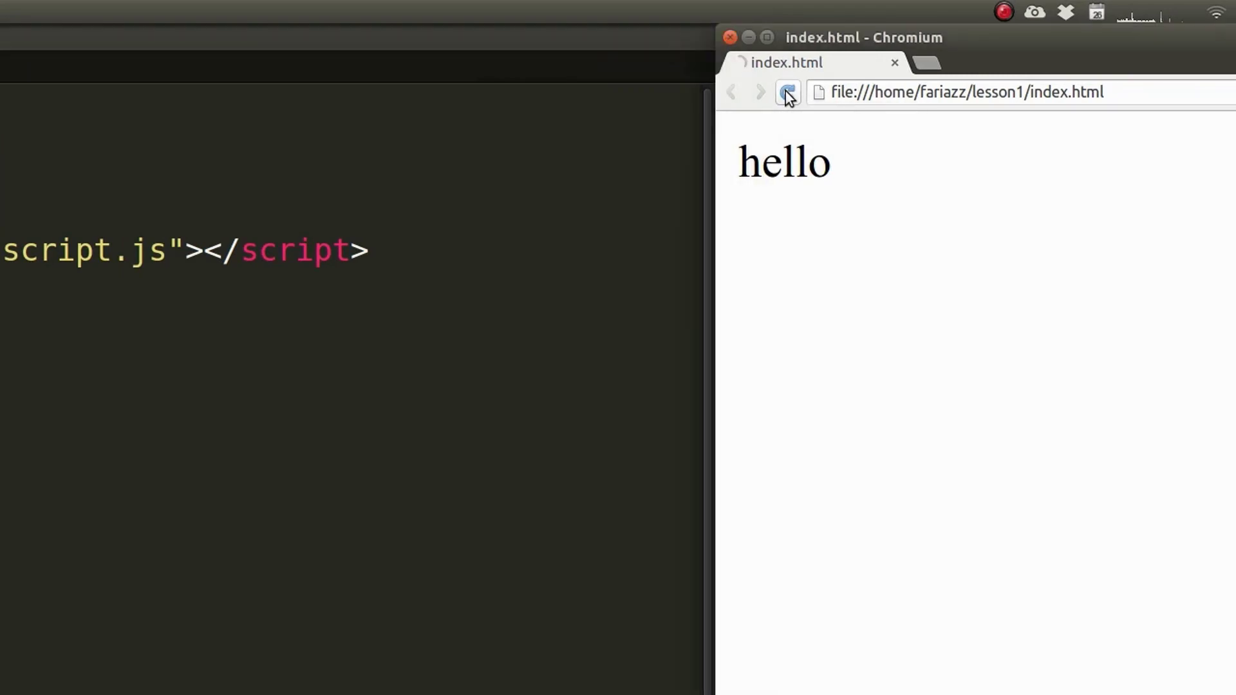
{"action": "left_click", "coordinate": [785, 92]}
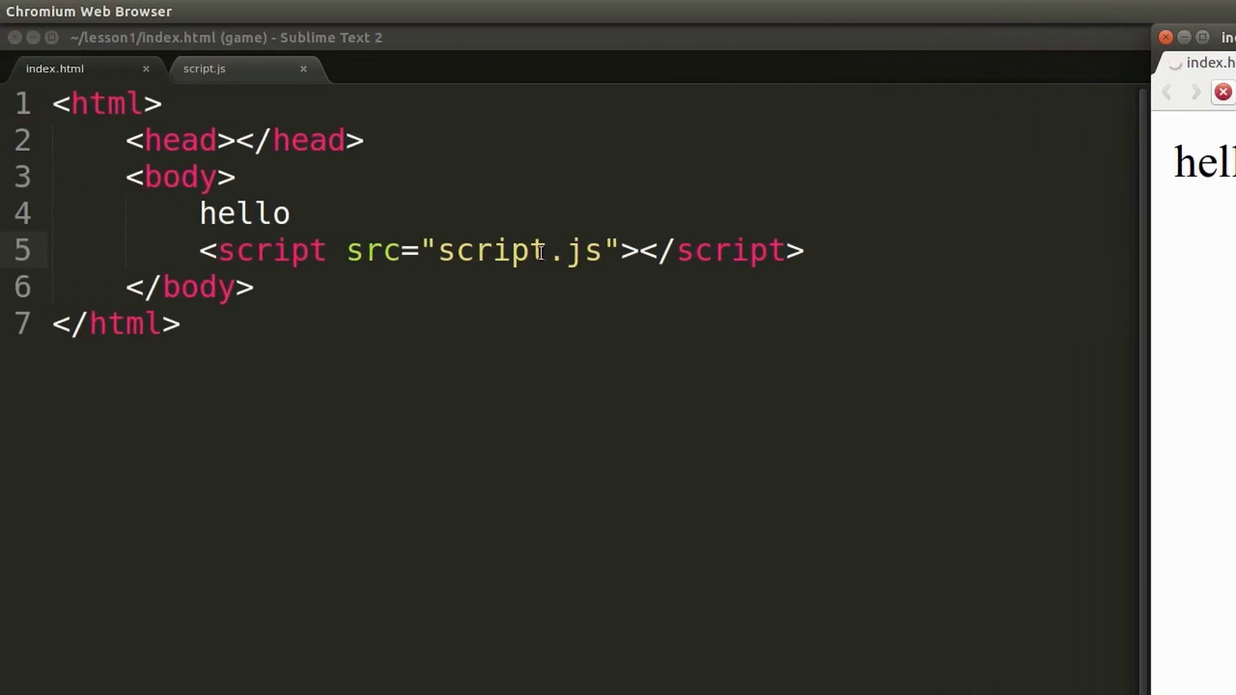
Change the script tag's src value to jsscript.js after checking the lesson1 folder options
{"action": "double_click", "coordinate": [517, 251]}
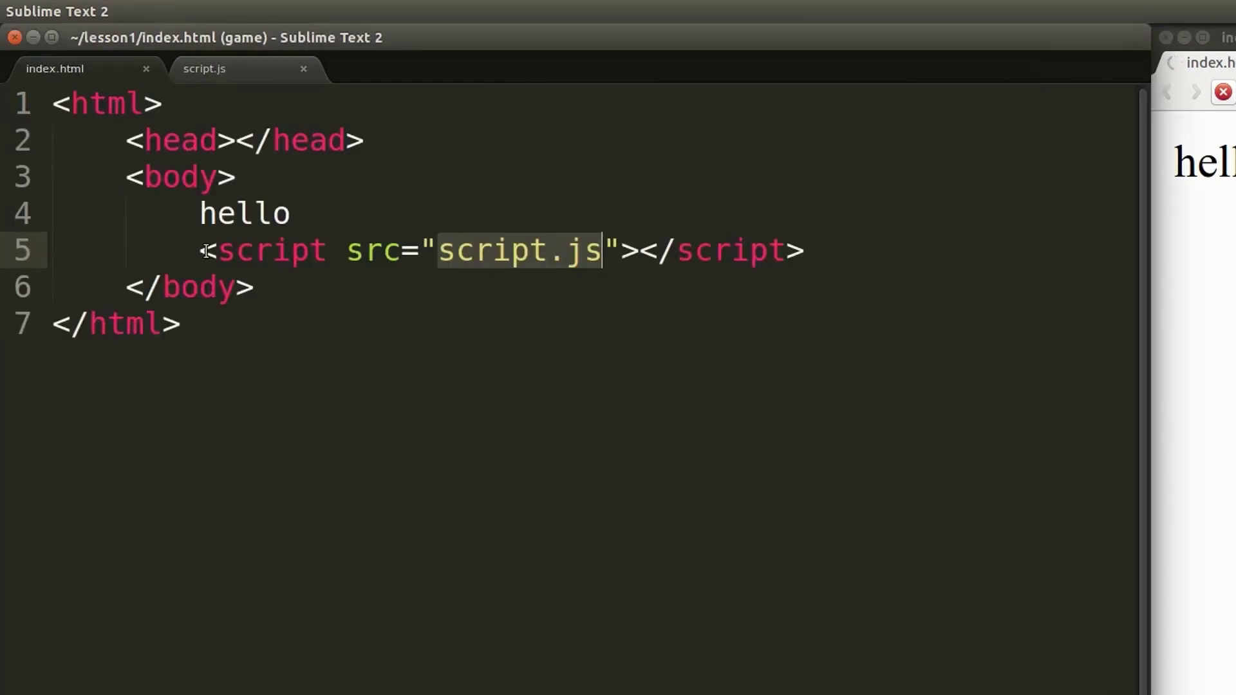
{"action": "right_click", "coordinate": [733, 460]}
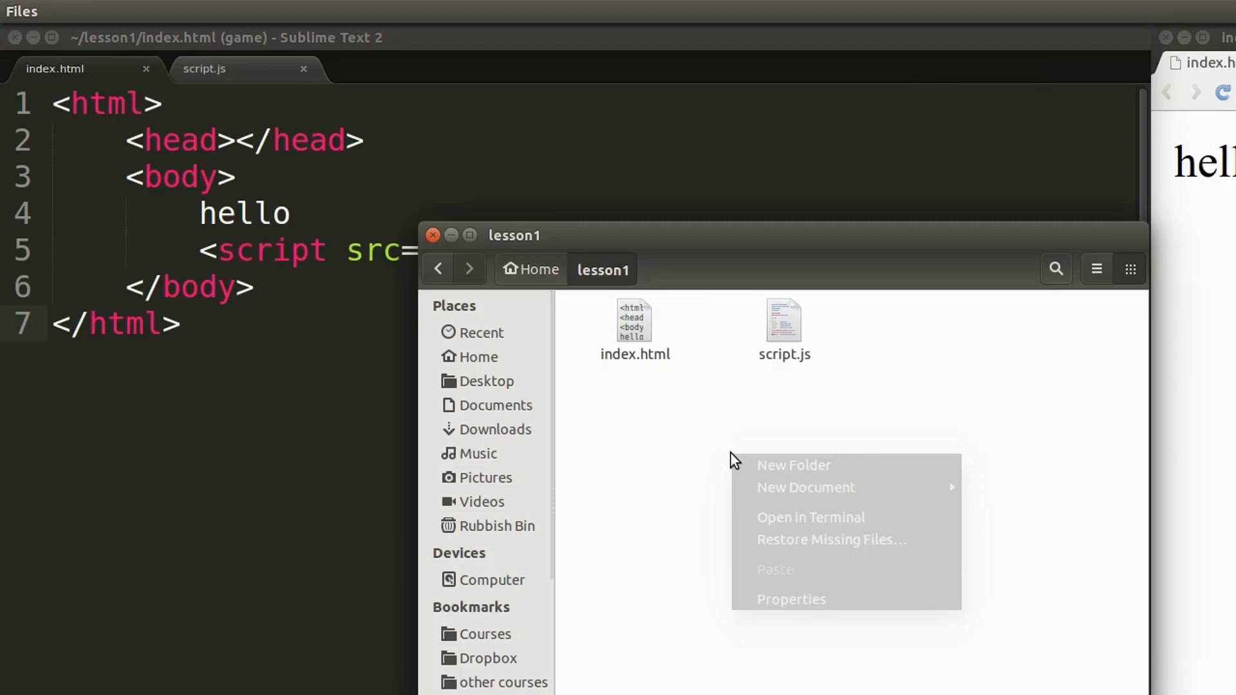
{"action": "left_click", "coordinate": [795, 465]}
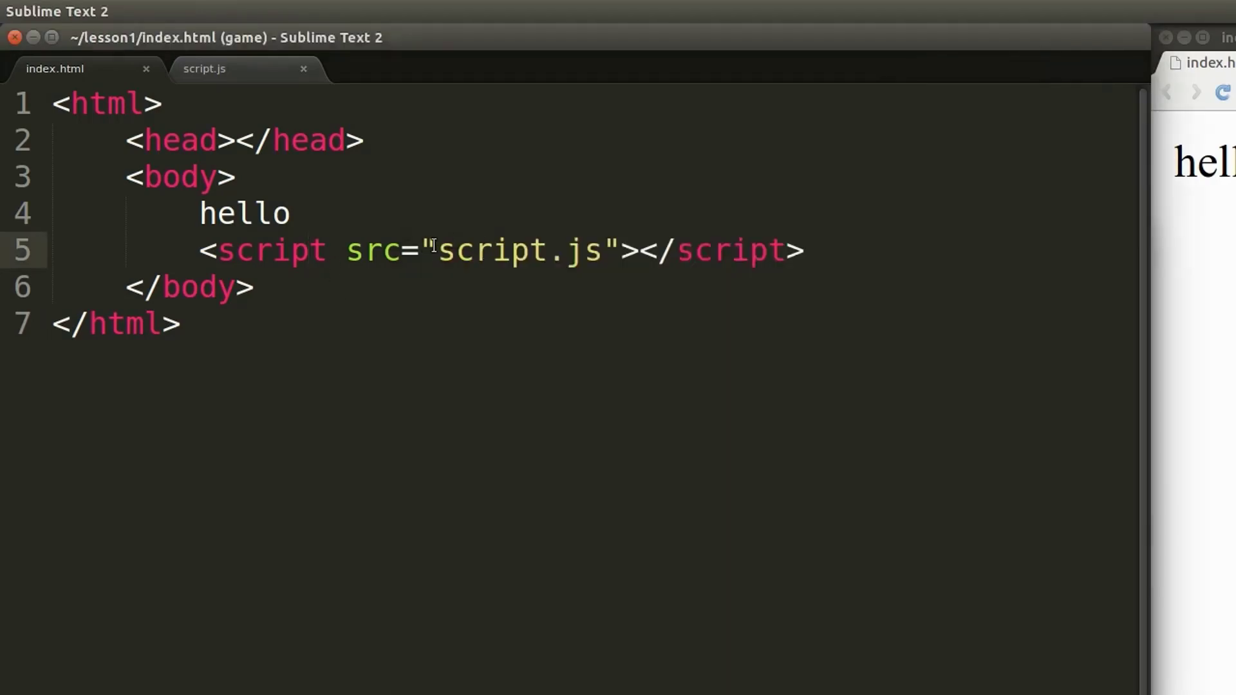
{"action": "type", "text": "js"}
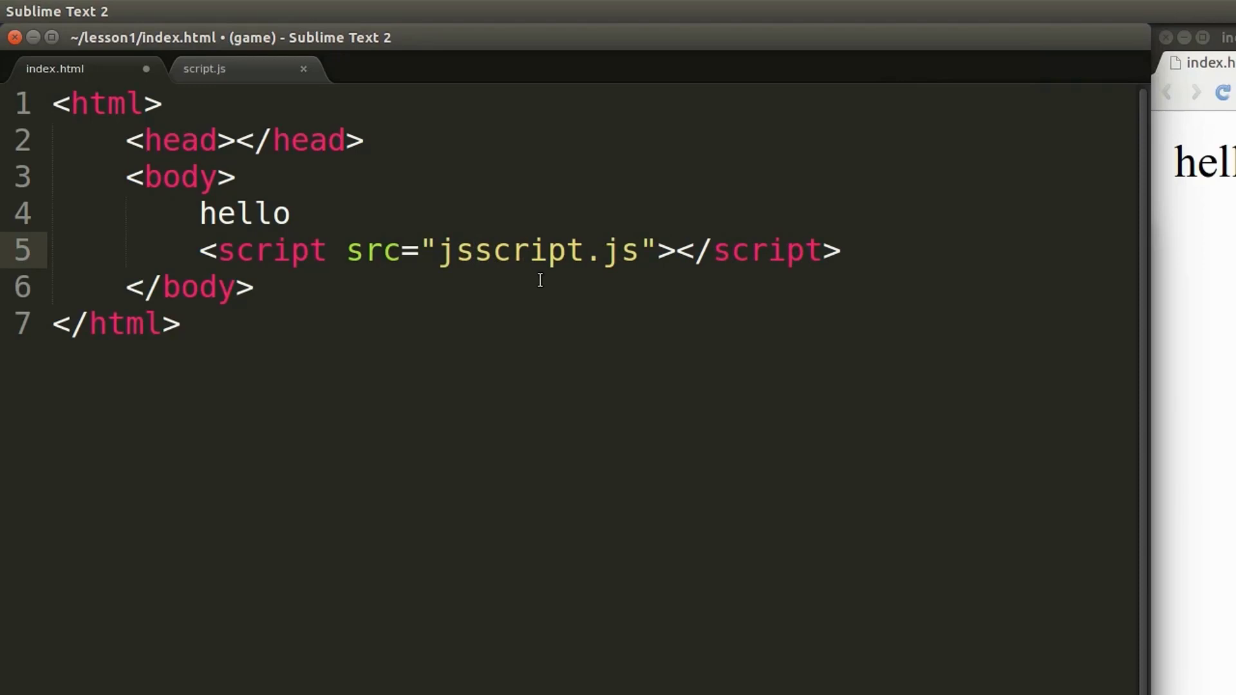